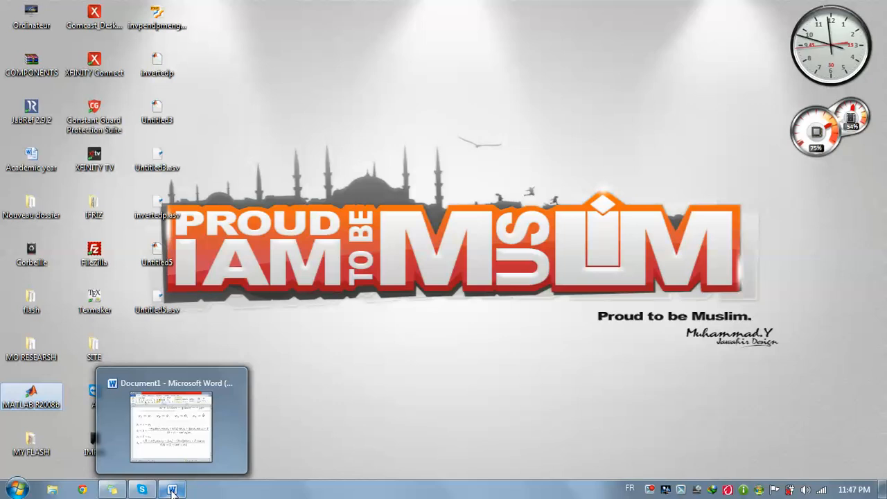
Review the Word document's cart-pendulum diagram and state-space equations from top to bottom
{"action": "left_click", "coordinate": [171, 427]}
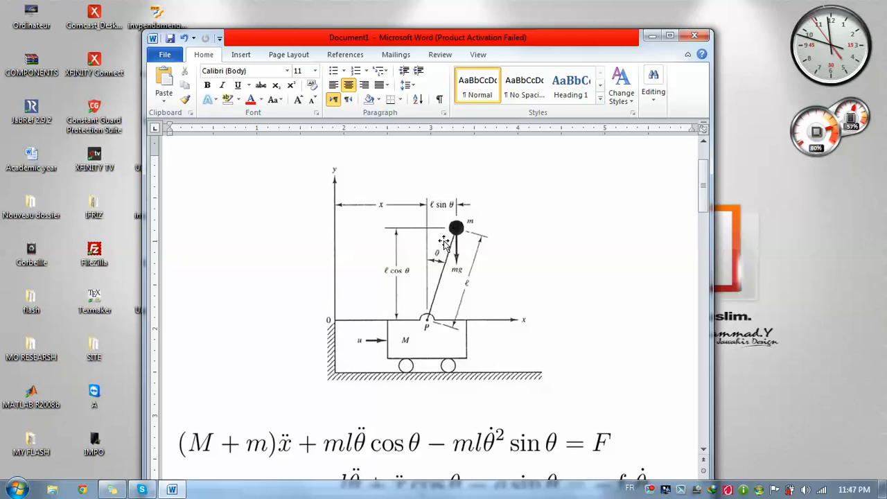
{"action": "scroll", "scroll_direction": "down", "scroll_amount": 3}
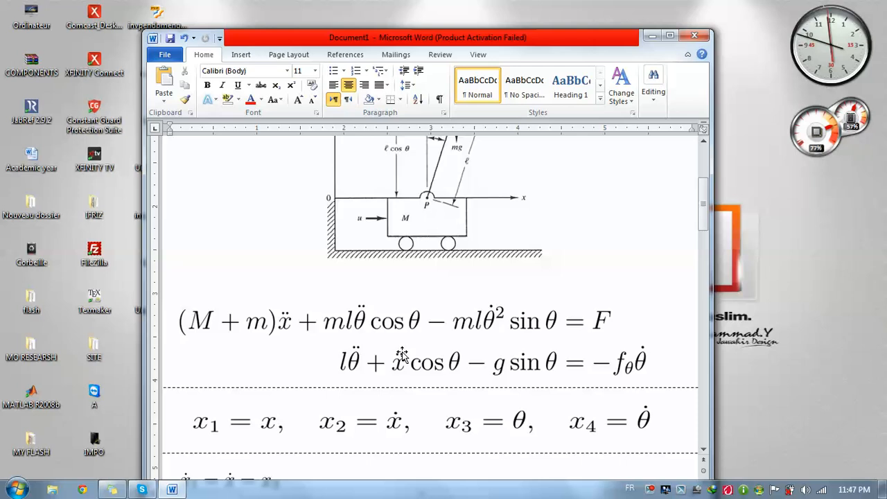
{"action": "scroll", "scroll_direction": "down", "scroll_amount": 3}
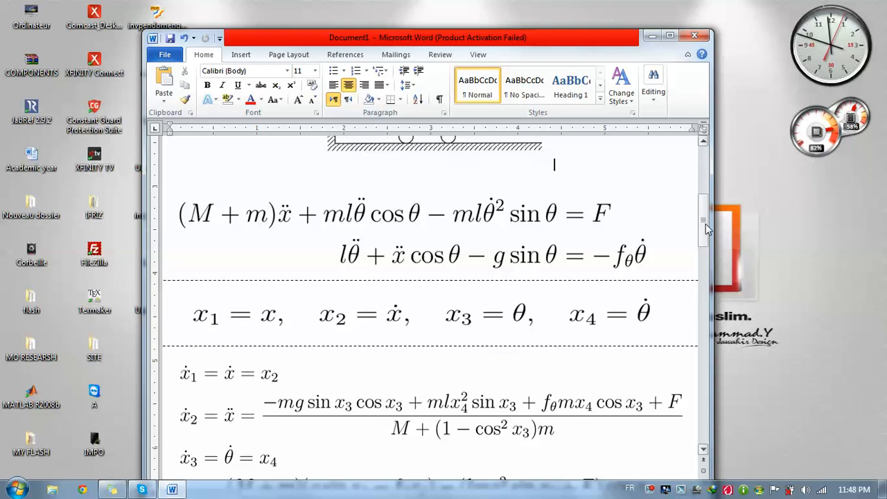
{"action": "scroll", "scroll_direction": "down", "scroll_amount": 3}
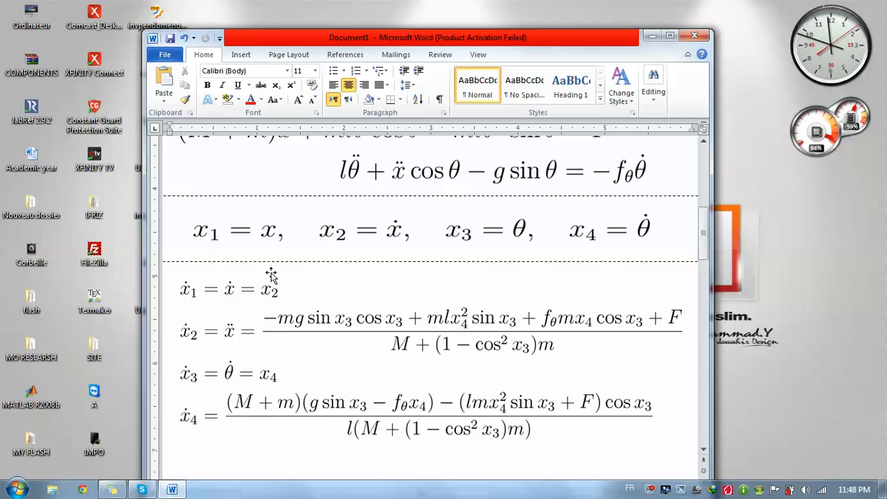
{"action": "mouse_move", "coordinate": [405, 233]}
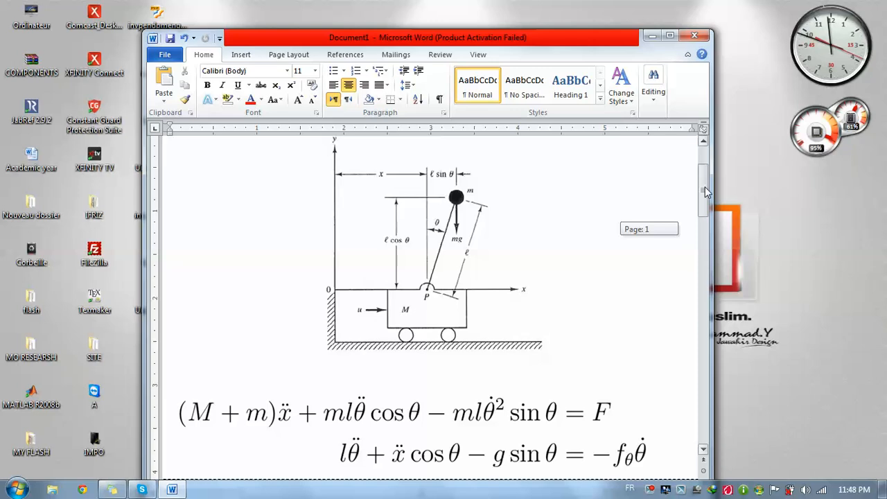
{"action": "scroll", "scroll_direction": "down", "scroll_amount": 3}
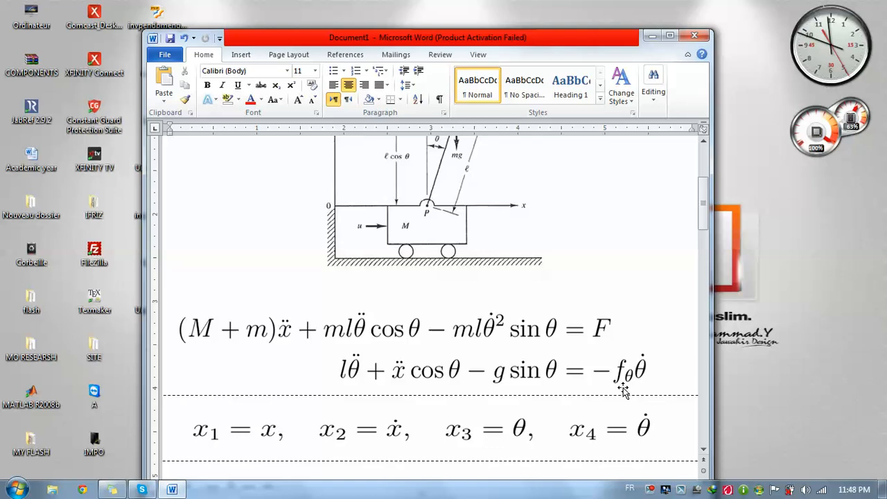
{"action": "scroll", "scroll_direction": "down", "scroll_amount": 3}
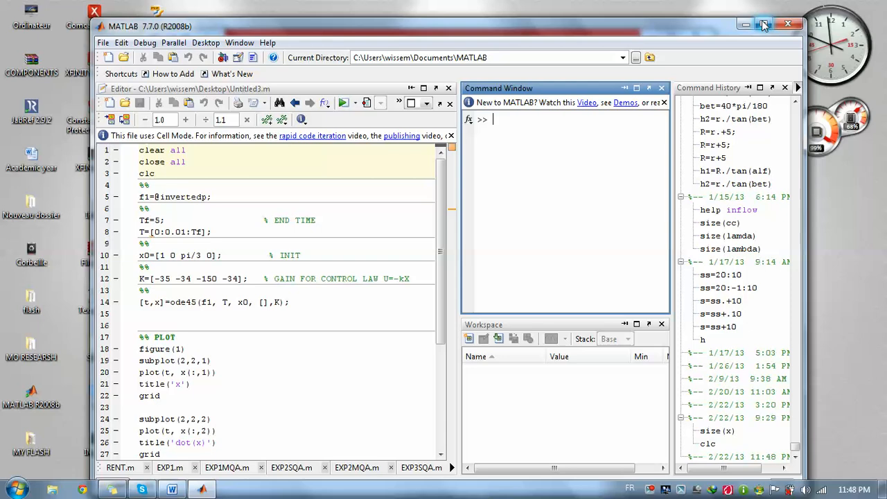
Maximize MATLAB and highlight the opening clear, close all, clc lines of Untitled3.m
{"action": "left_click", "coordinate": [762, 24]}
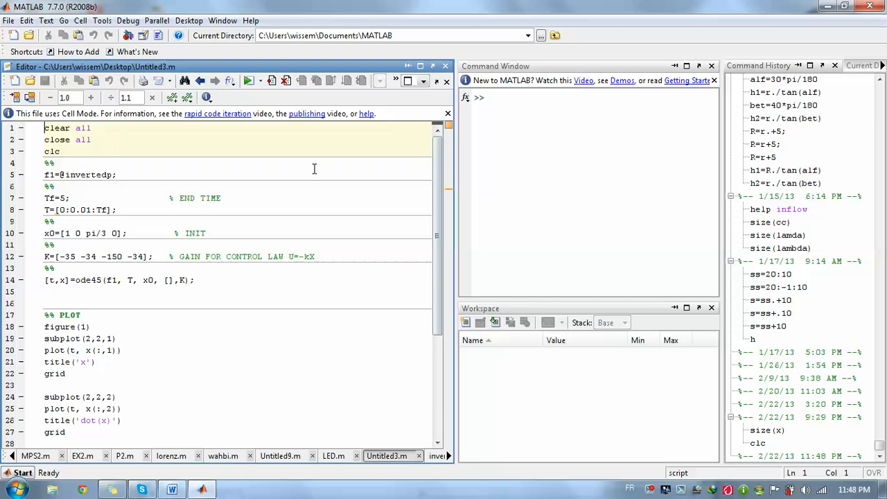
{"action": "double_click", "coordinate": [86, 174]}
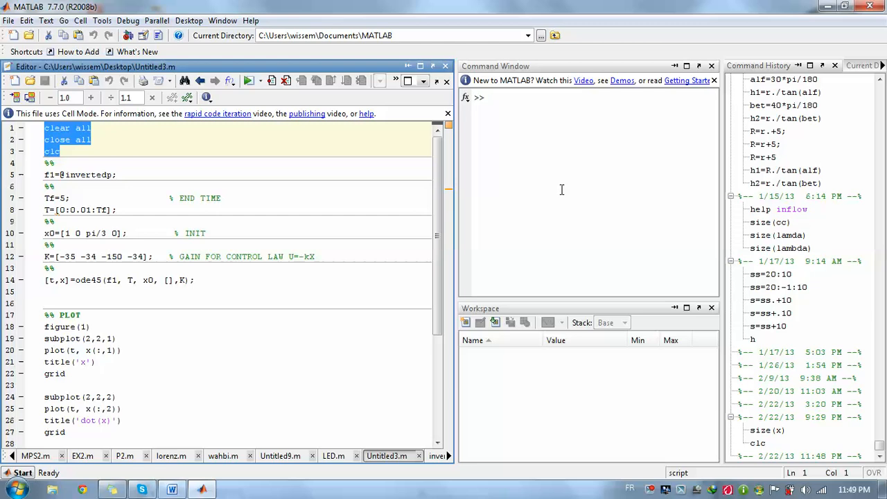
{"action": "left_click", "coordinate": [55, 139]}
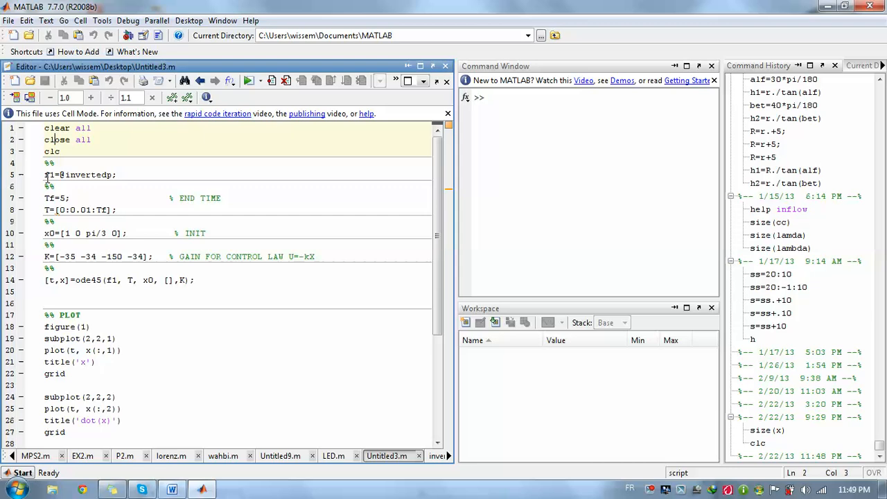
{"action": "left_click", "coordinate": [66, 175]}
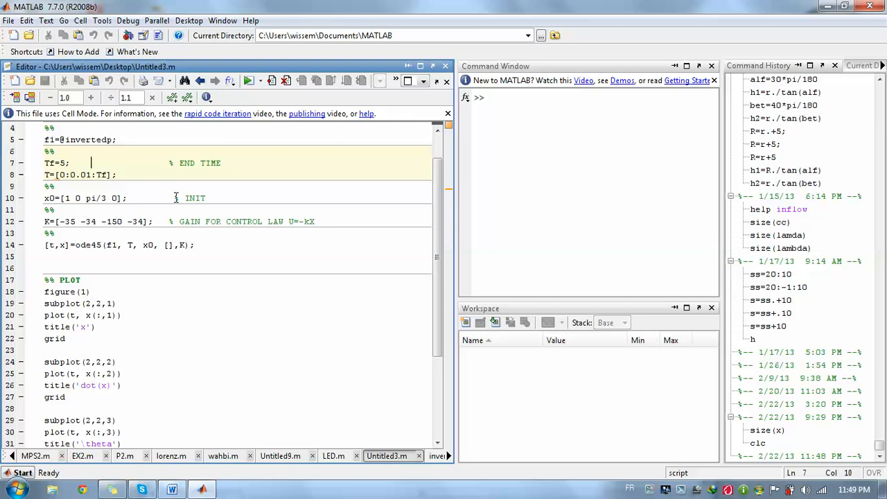
Change the x0 initial angle from pi/3 to 0.01, leaving the ode45 call's t and x outputs unchanged
{"action": "left_click", "coordinate": [64, 198]}
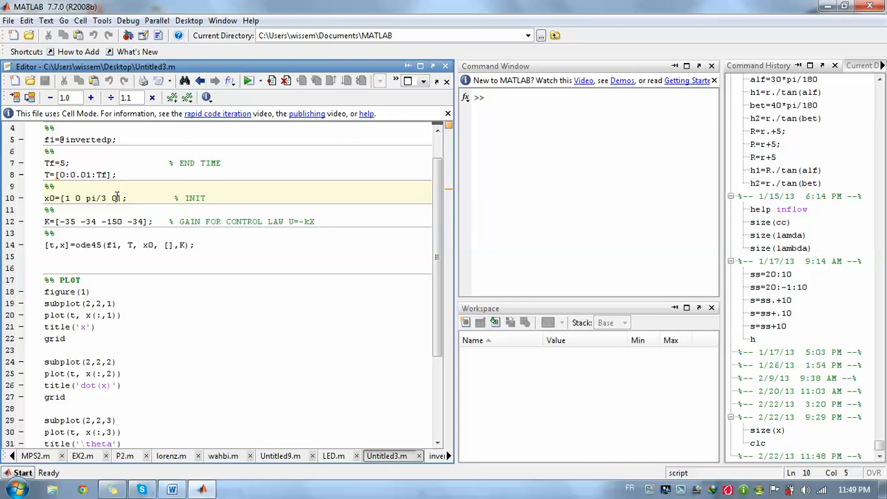
{"action": "double_click", "coordinate": [97, 198]}
{"action": "type", "text": "0.01"}
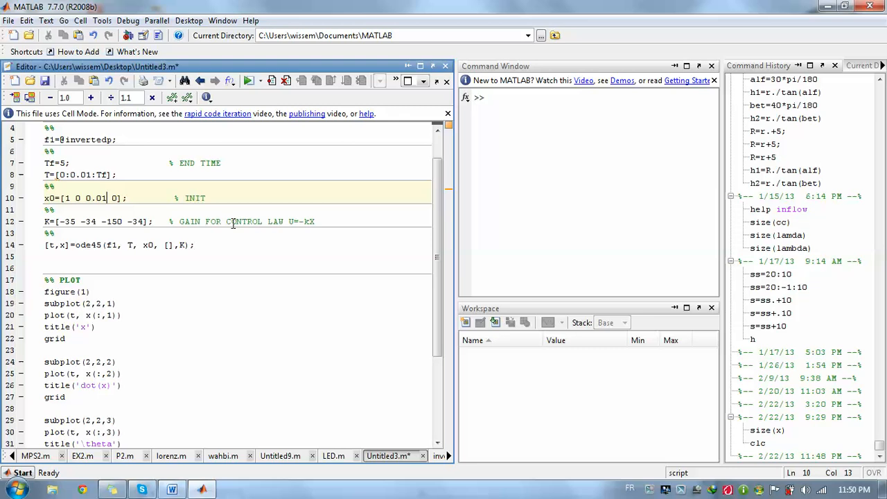
{"action": "double_click", "coordinate": [302, 222]}
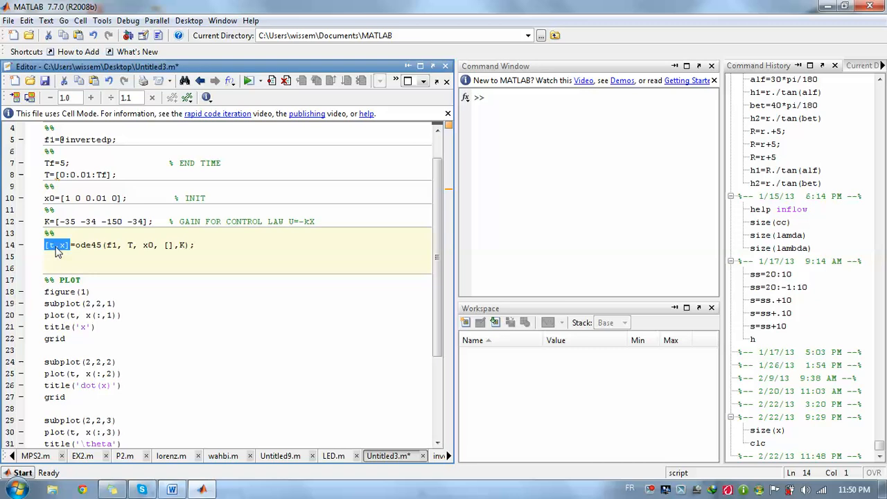
{"action": "left_click", "coordinate": [61, 244]}
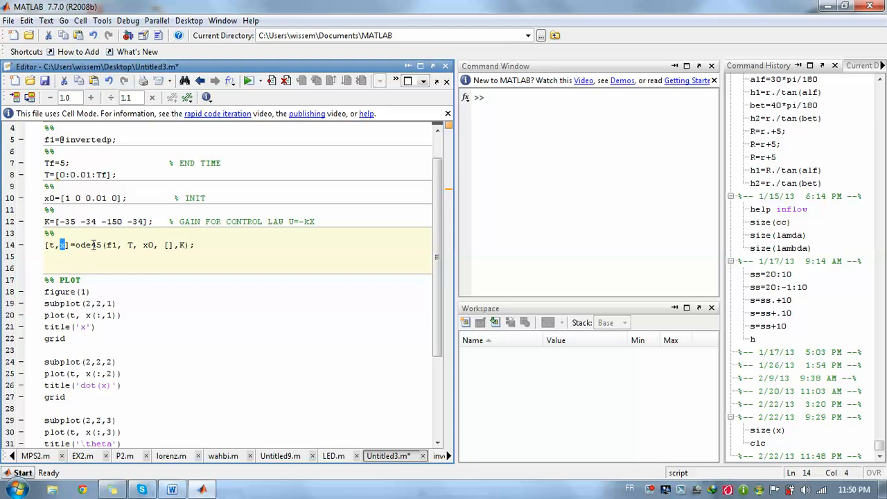
{"action": "left_click", "coordinate": [249, 21]}
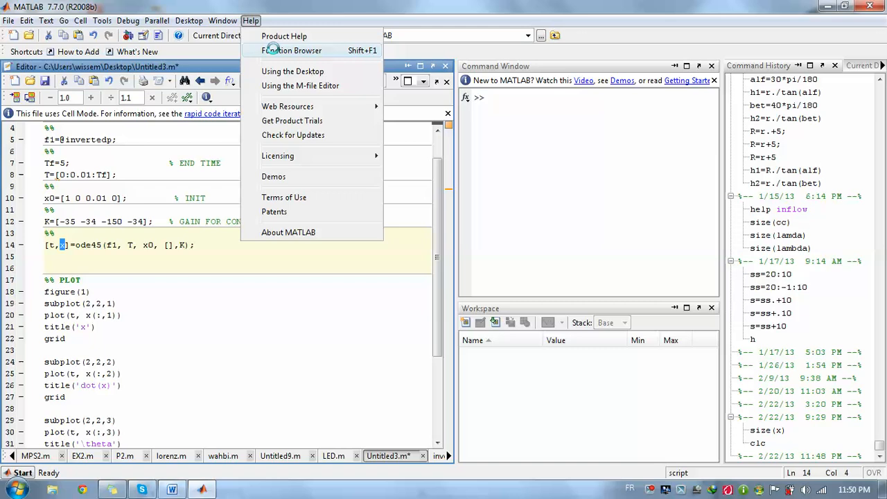
{"action": "left_click", "coordinate": [291, 50]}
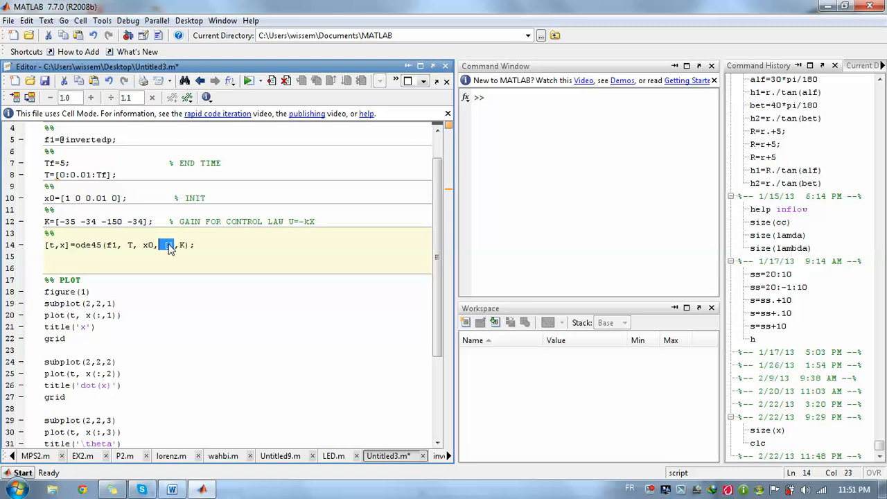
{"action": "type", "text": "[],"}
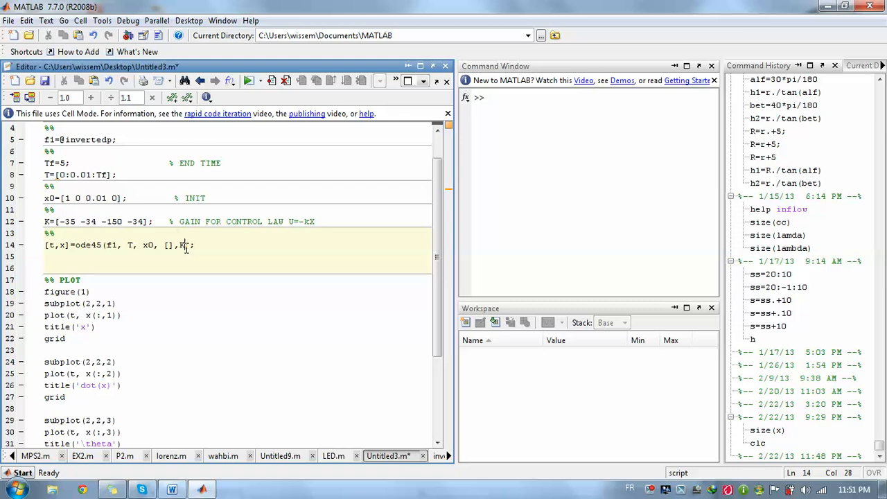
{"action": "double_click", "coordinate": [86, 139]}
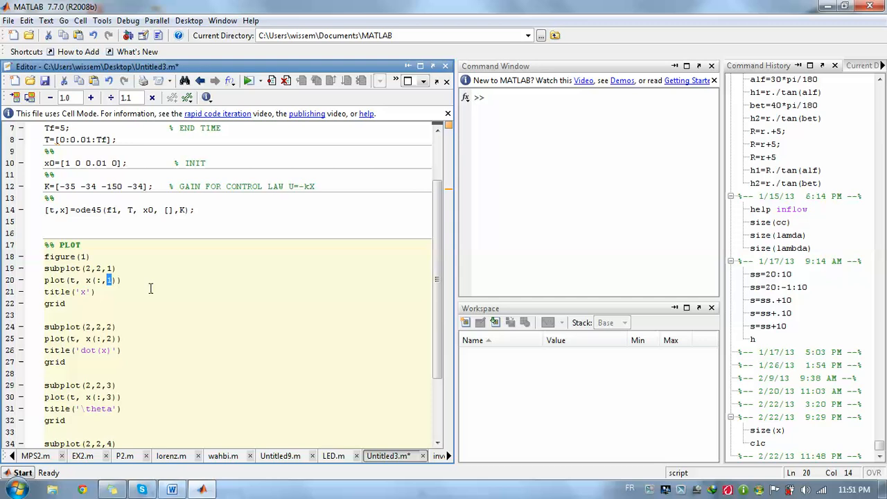
{"action": "scroll", "scroll_direction": "up", "scroll_amount": 3}
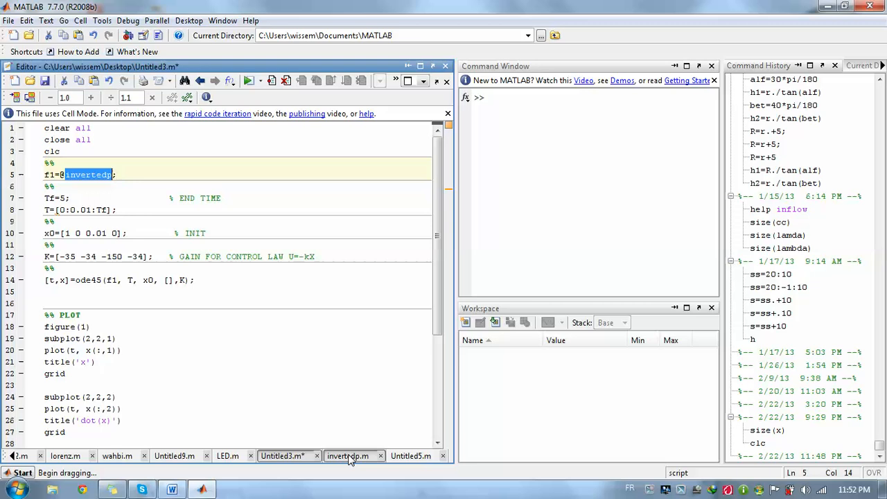
{"action": "left_click", "coordinate": [347, 455]}
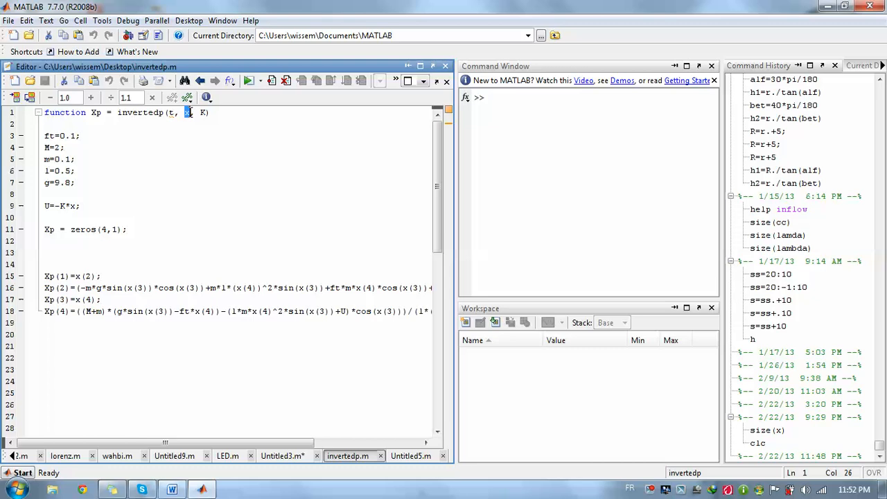
{"action": "left_click", "coordinate": [283, 456]}
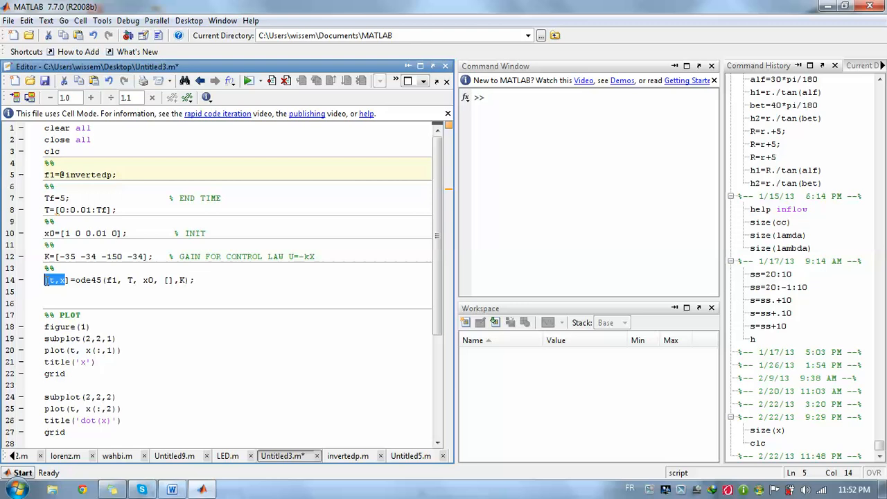
{"action": "left_click", "coordinate": [346, 454]}
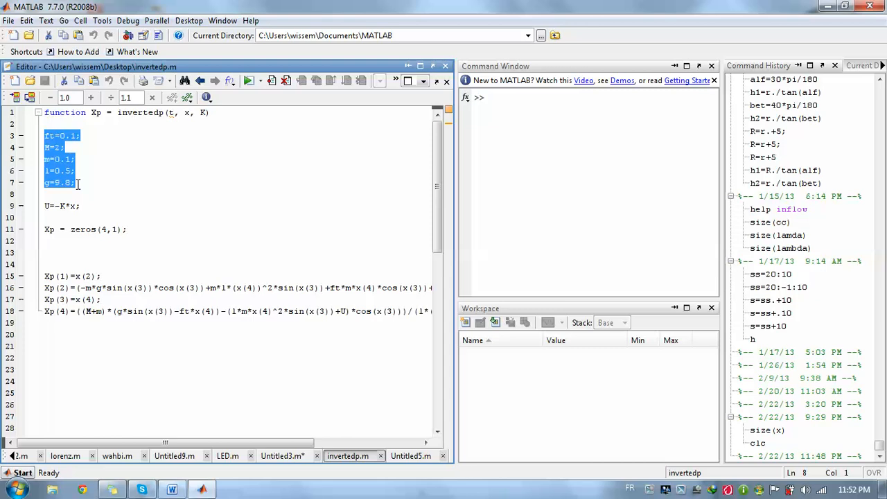
{"action": "left_click", "coordinate": [172, 491]}
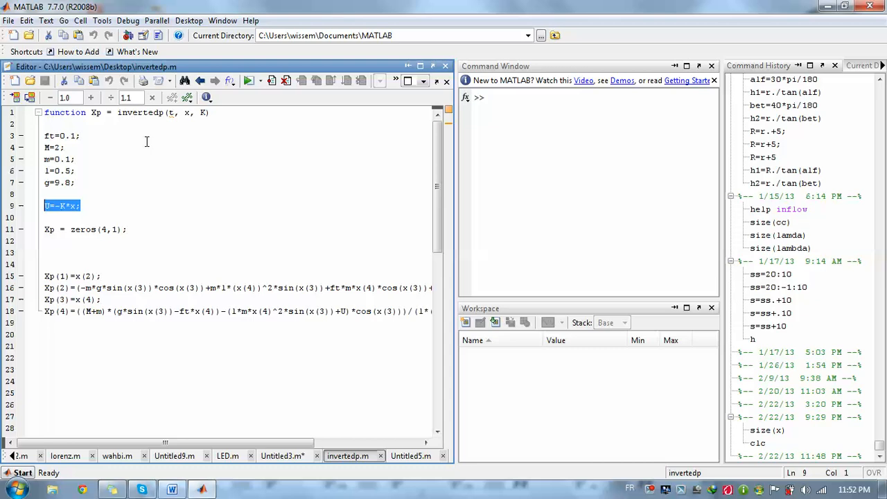
{"action": "left_click", "coordinate": [61, 229]}
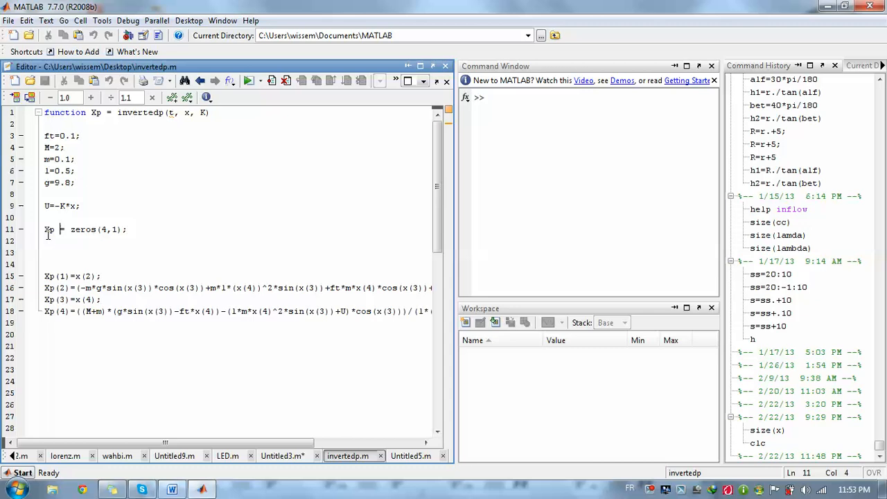
{"action": "triple_click", "coordinate": [86, 230]}
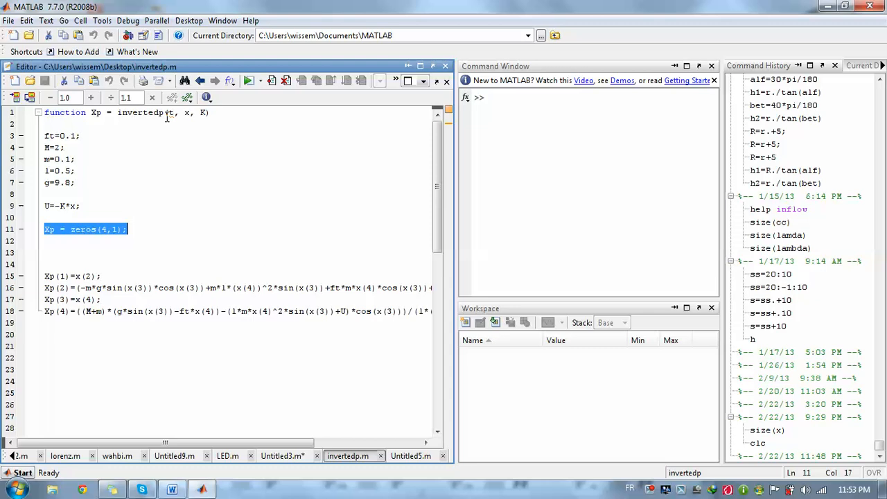
{"action": "mouse_move", "coordinate": [172, 489]}
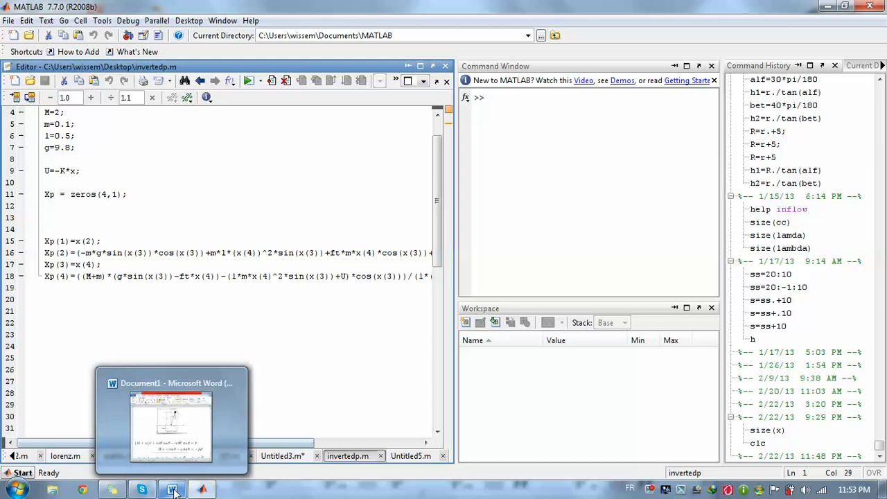
Run invertedp.m alone, get the 'Input argument K is undefined' error, and return to Untitled3.m
{"action": "left_click", "coordinate": [172, 490]}
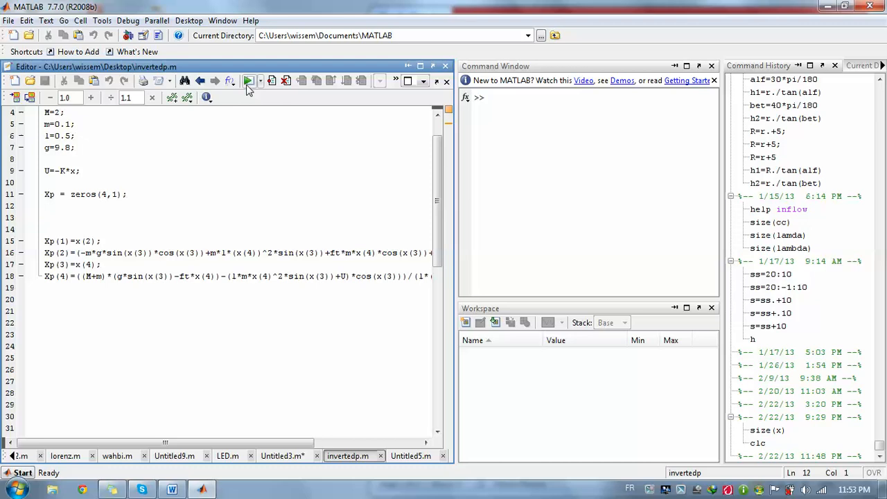
{"action": "left_click", "coordinate": [248, 81]}
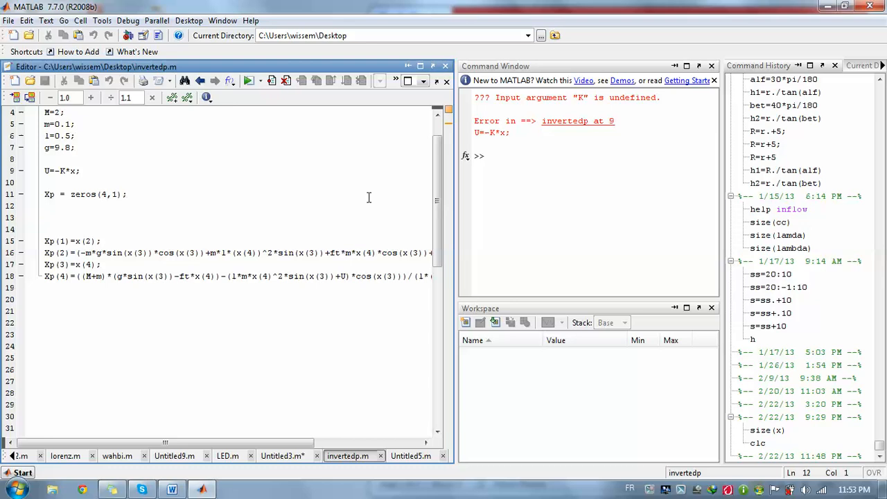
{"action": "mouse_move", "coordinate": [642, 107]}
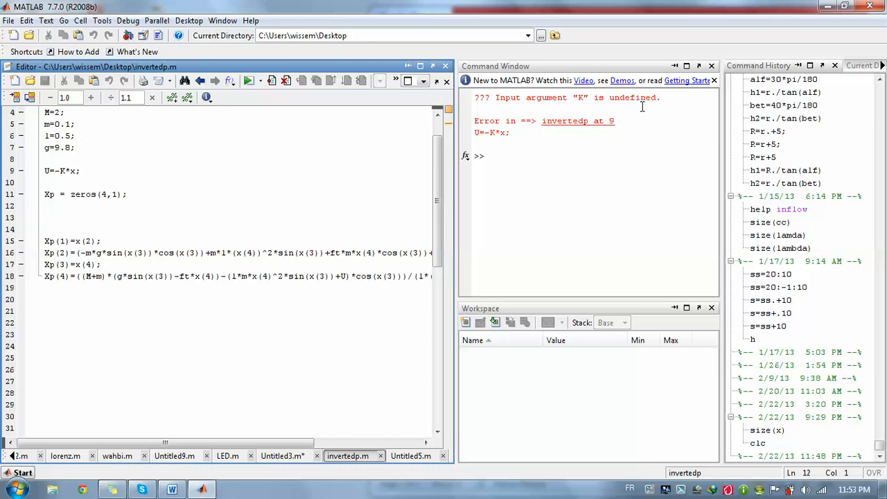
{"action": "scroll", "scroll_direction": "up", "scroll_amount": 3}
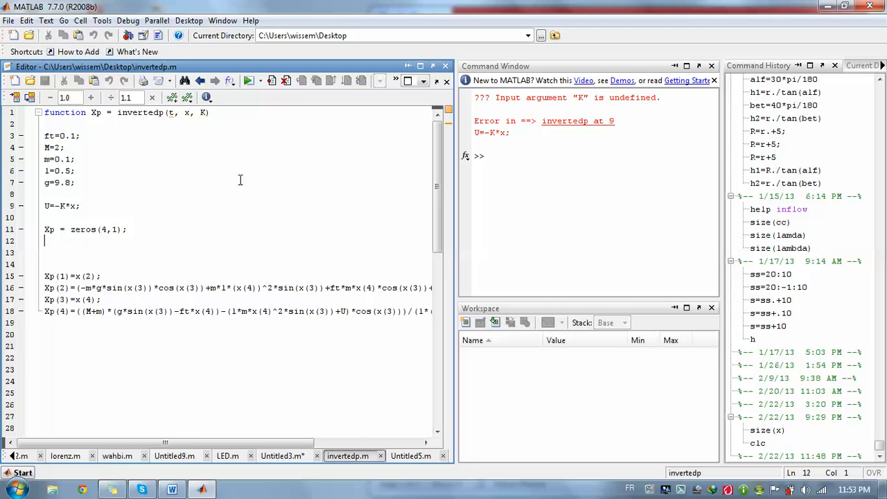
{"action": "left_click", "coordinate": [282, 454]}
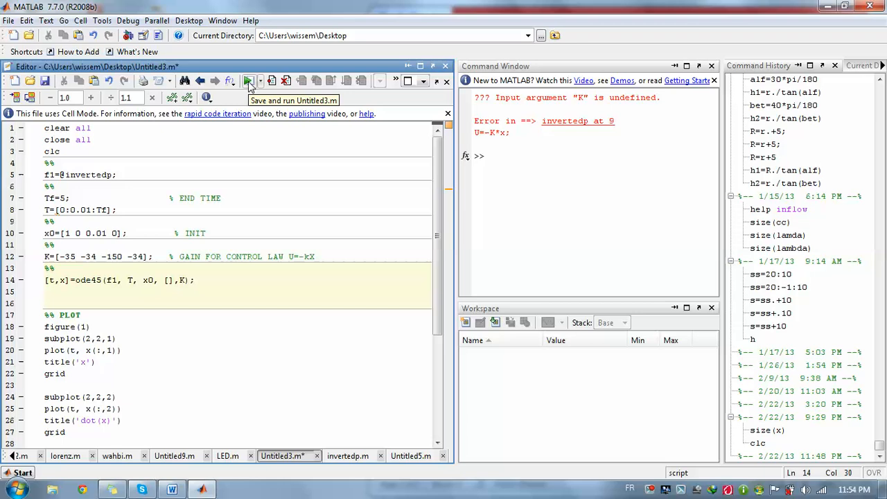
Run Untitled3.m so Figure 1 plots x, dot(x), theta and dot(theta) settling by about 3 s
{"action": "left_click", "coordinate": [250, 80]}
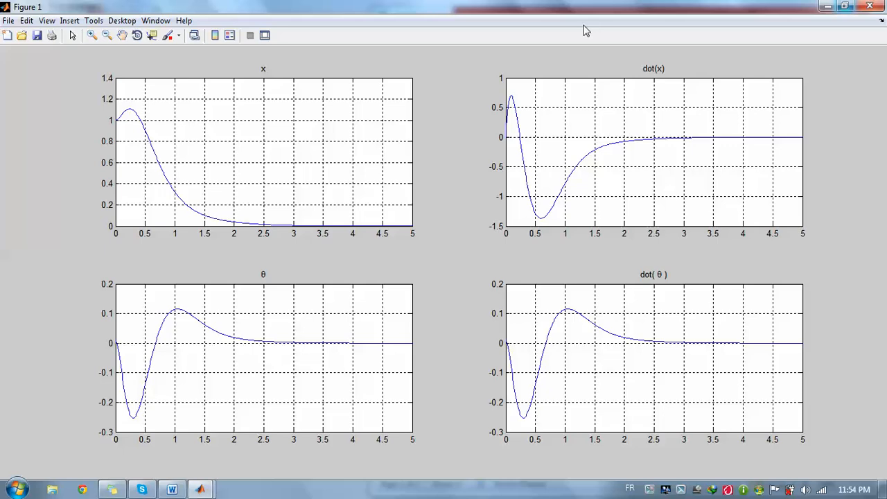
{"action": "mouse_move", "coordinate": [646, 377]}
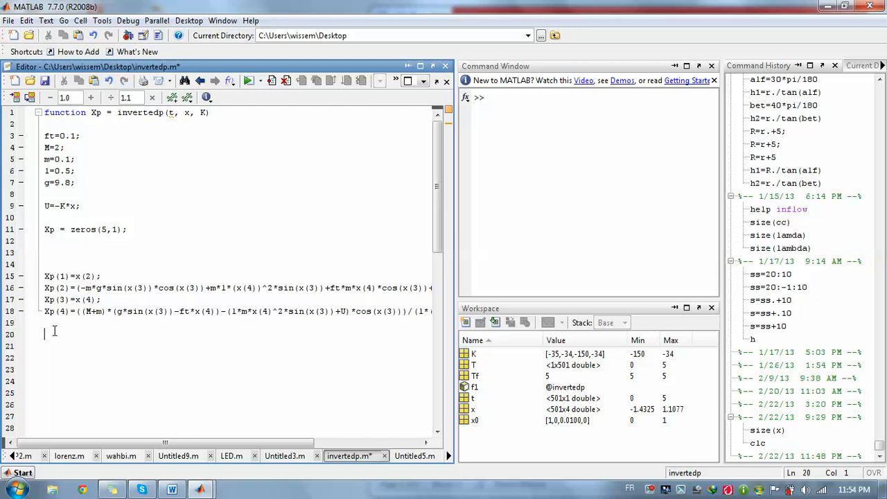
Add Xp(5)=U; with Xp sized zeros(5,1) in invertedp.m and save-run it
{"action": "type", "text": "%Xp(5)=U;"}
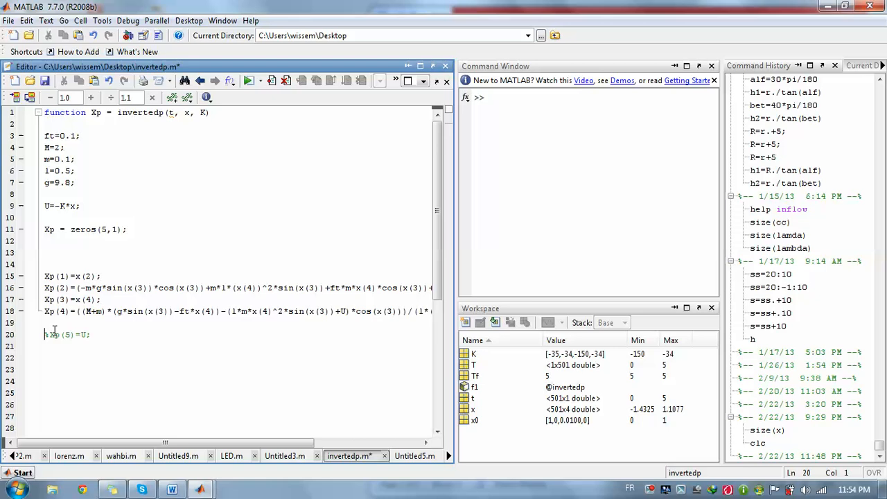
{"action": "mouse_move", "coordinate": [253, 80]}
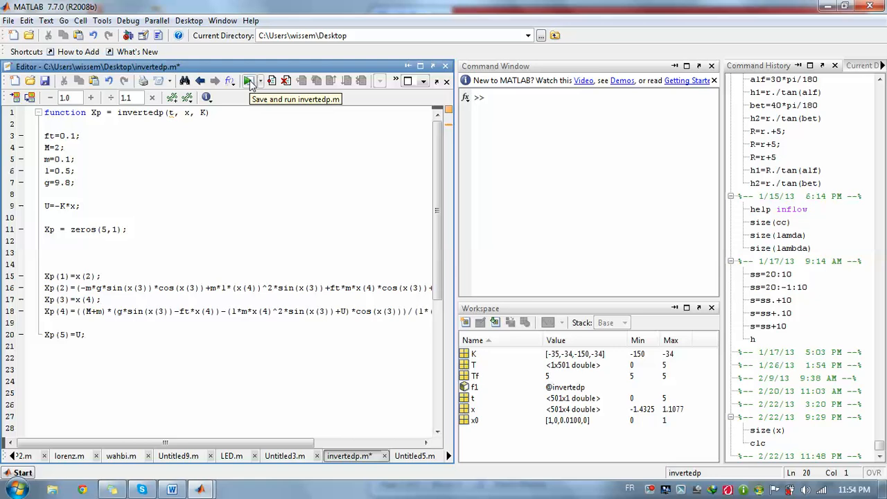
{"action": "left_click", "coordinate": [251, 80]}
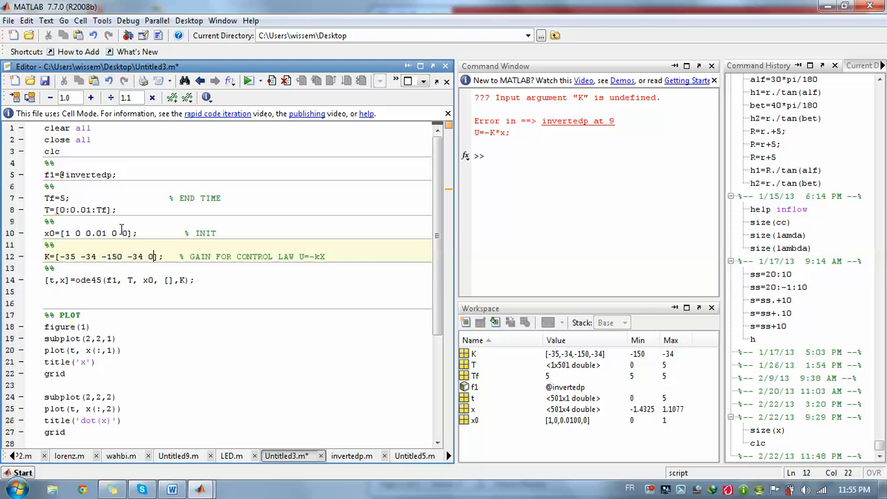
Append a fifth 0 to x0 and K and add figure(2), plot(t,x(:,5)), title('U'), grid
{"action": "scroll", "scroll_direction": "down", "scroll_amount": 3}
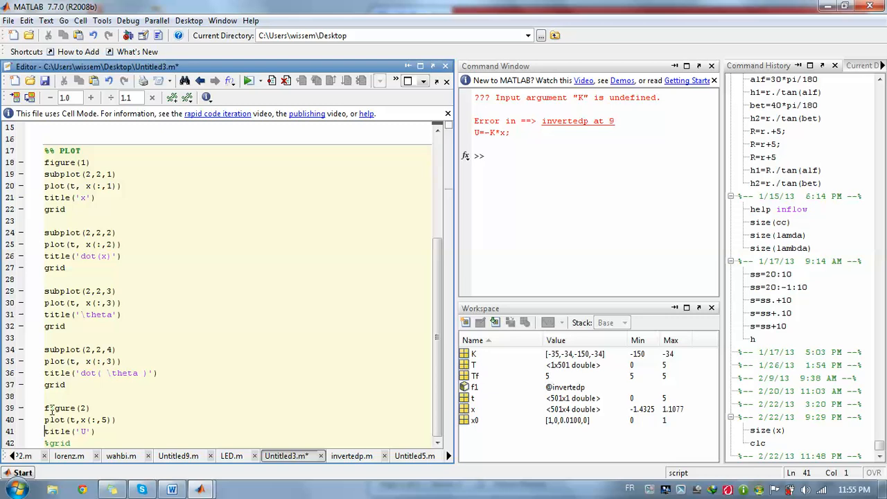
{"action": "left_click", "coordinate": [248, 80]}
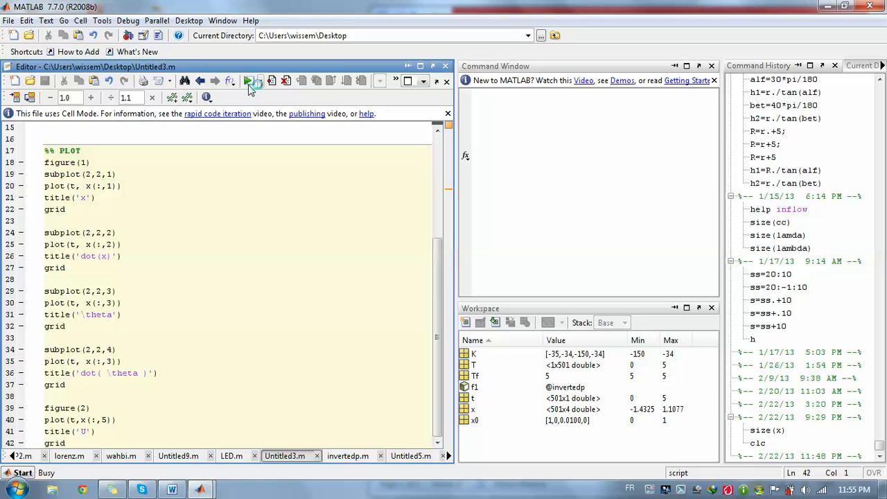
Run the script so Figure 2 shows U dipping near -2.8, and place Figure 1 beside it
{"action": "left_click", "coordinate": [247, 81]}
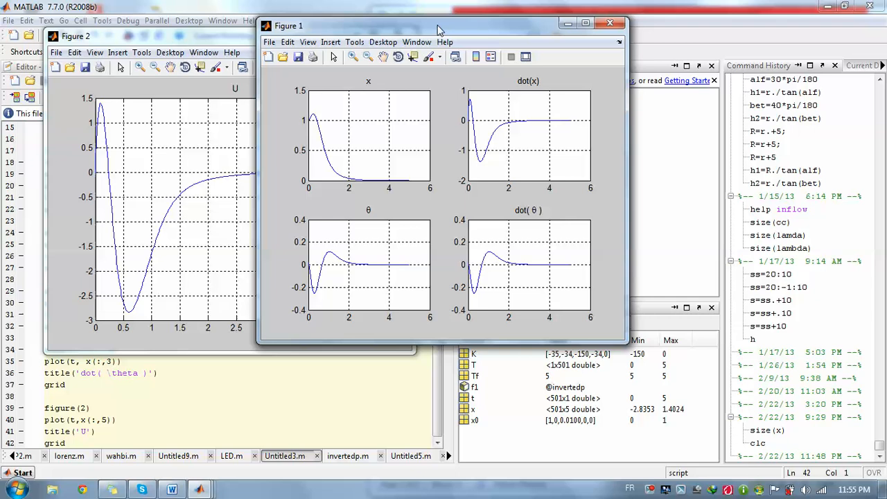
{"action": "left_click_drag", "start_coordinate": [440, 25], "coordinate": [561, 35]}
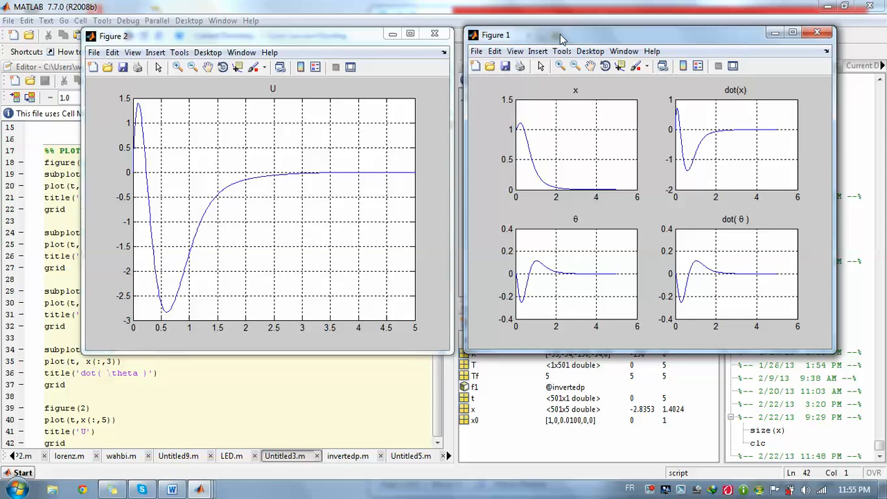